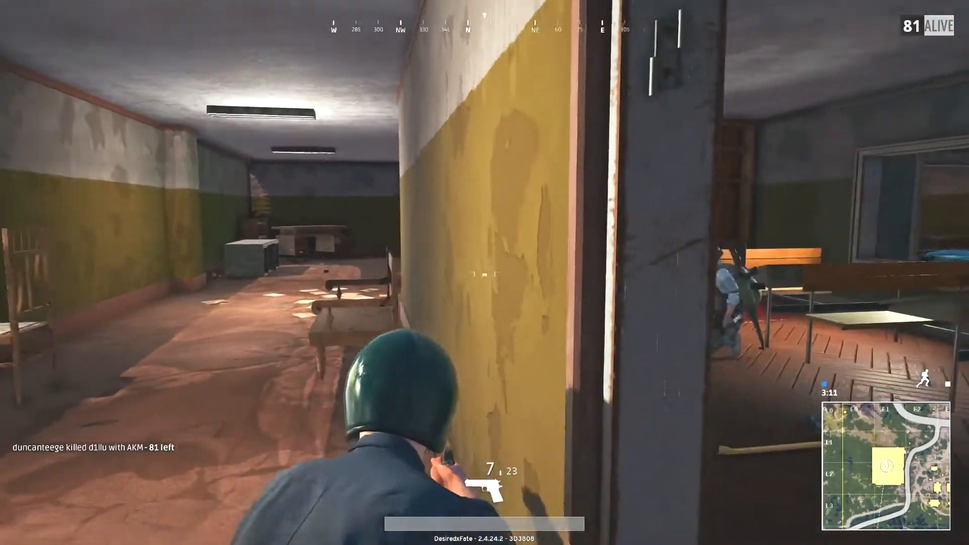
# Step: Move past the PUBG gameplay intro footage to the OBS Studio main window
pyautogui.click(485, 272)
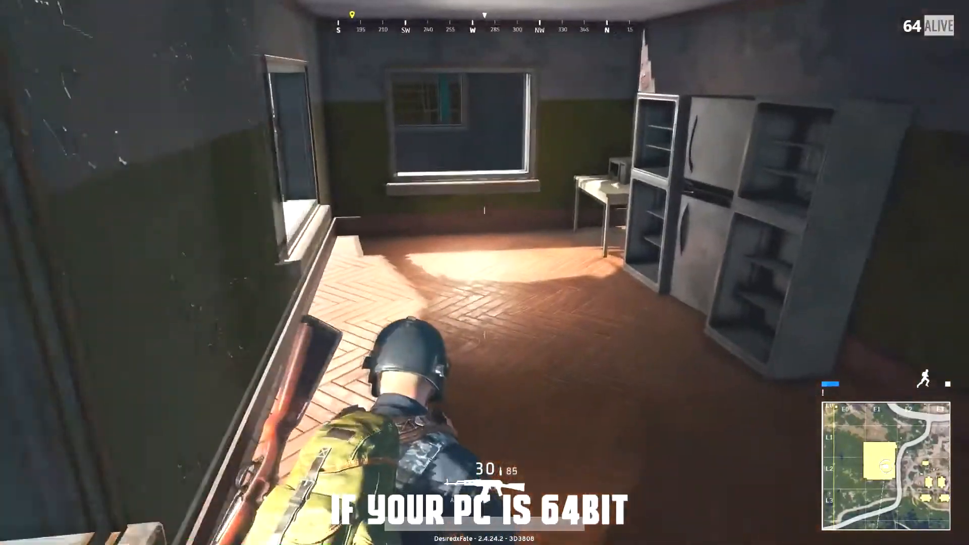
pyautogui.moveTo(484, 273)
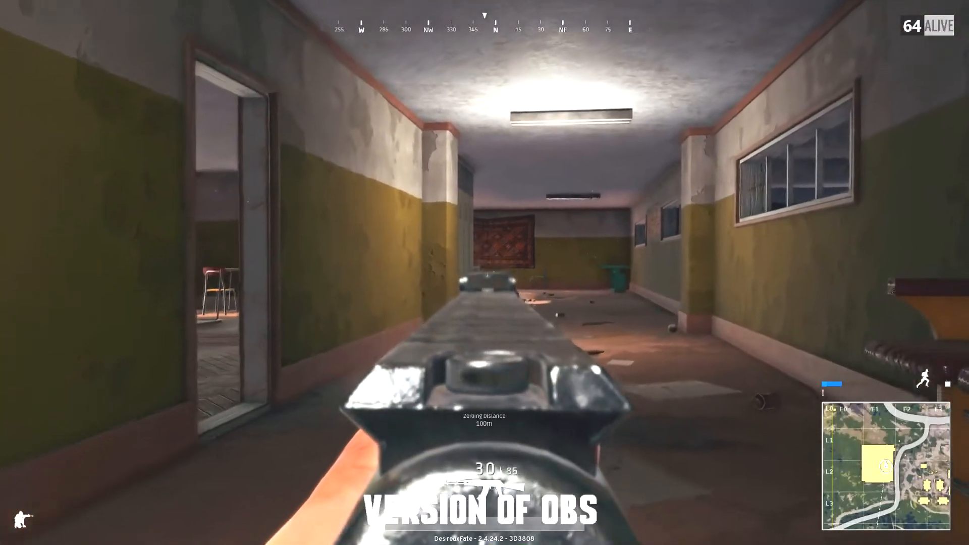
pyautogui.click(485, 272)
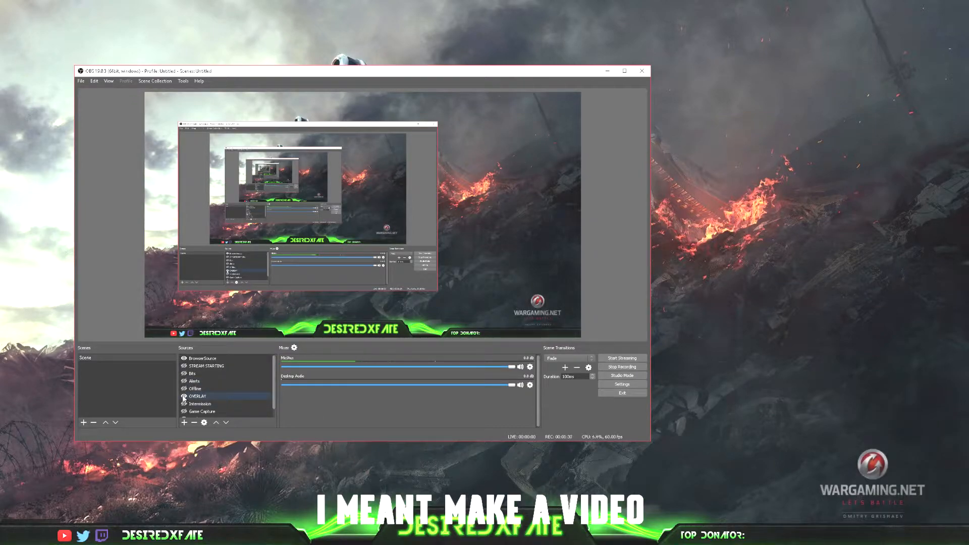
# Step: Open OBS Settings, check the YouTube stream service, then go to Output settings
pyautogui.click(621, 383)
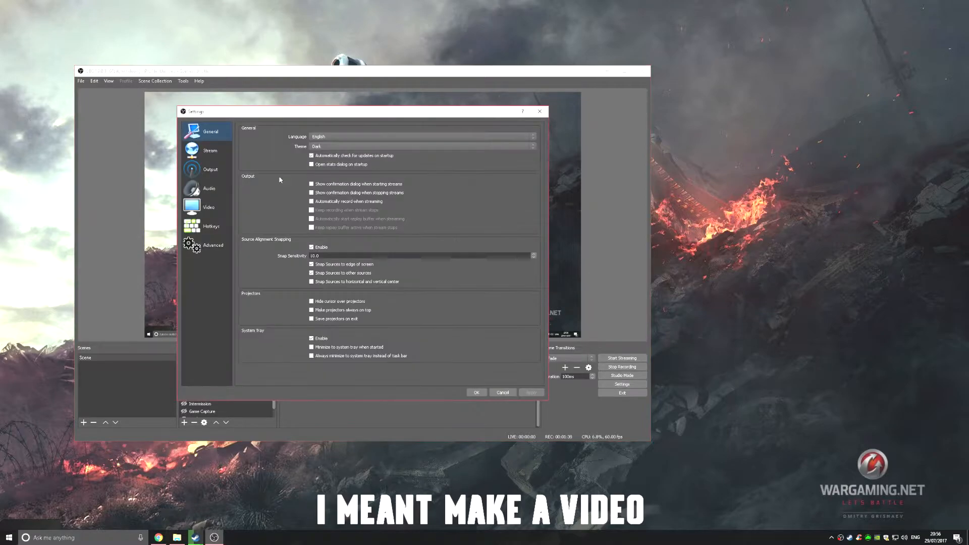
pyautogui.moveTo(209, 150)
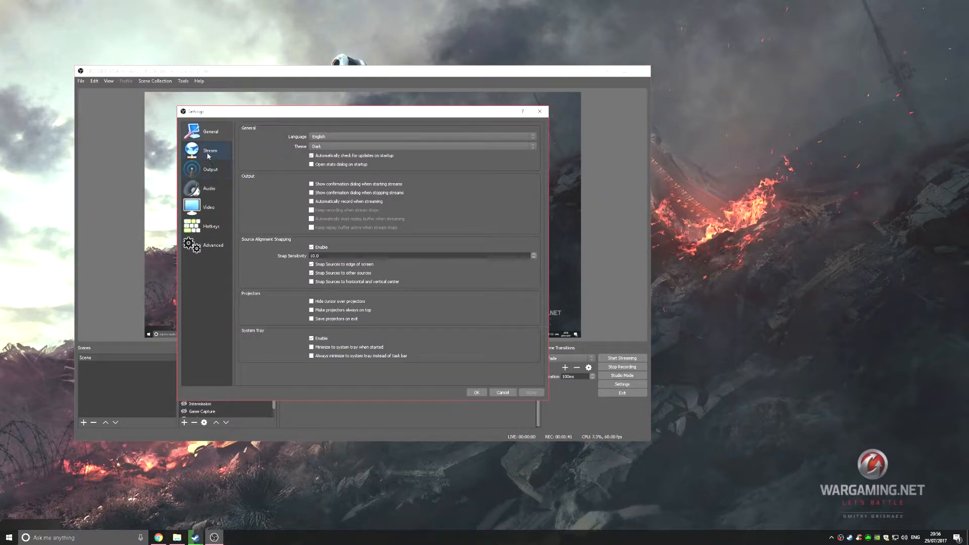
pyautogui.moveTo(261, 162)
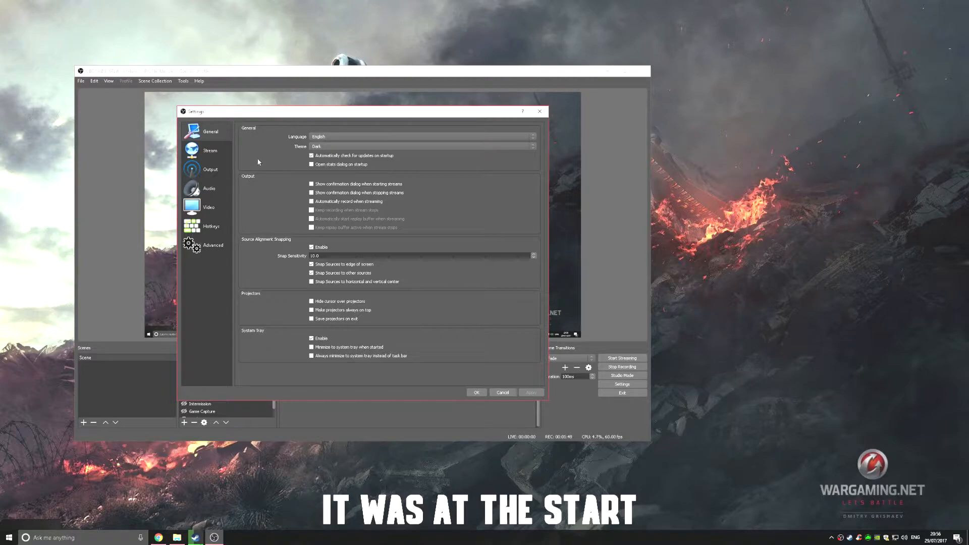
pyautogui.click(209, 151)
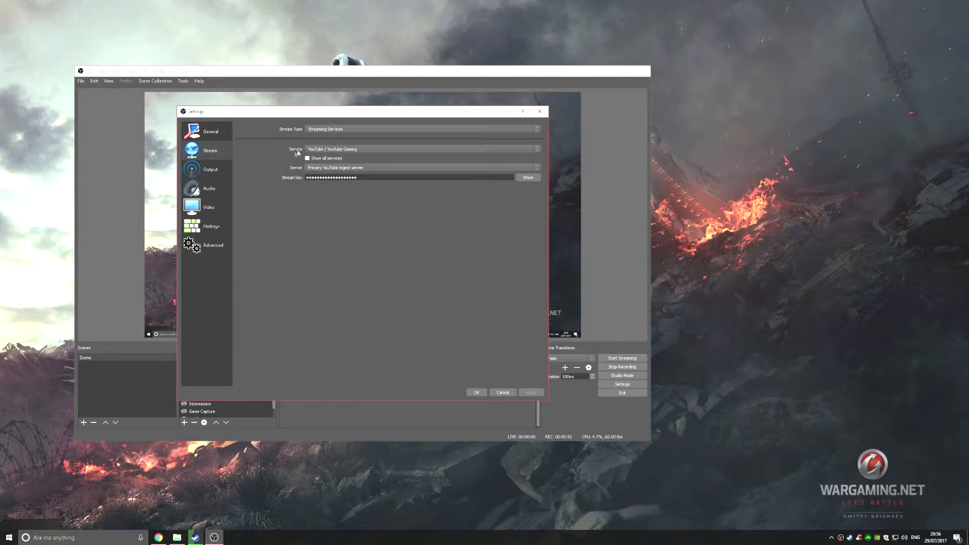
pyautogui.click(210, 170)
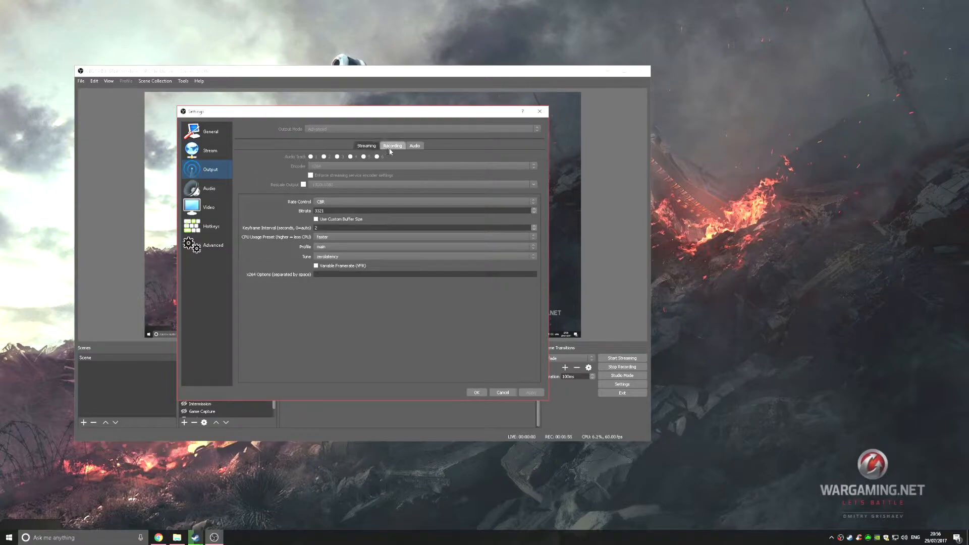
# Step: Show the Recording tab of the Advanced output settings
pyautogui.click(392, 145)
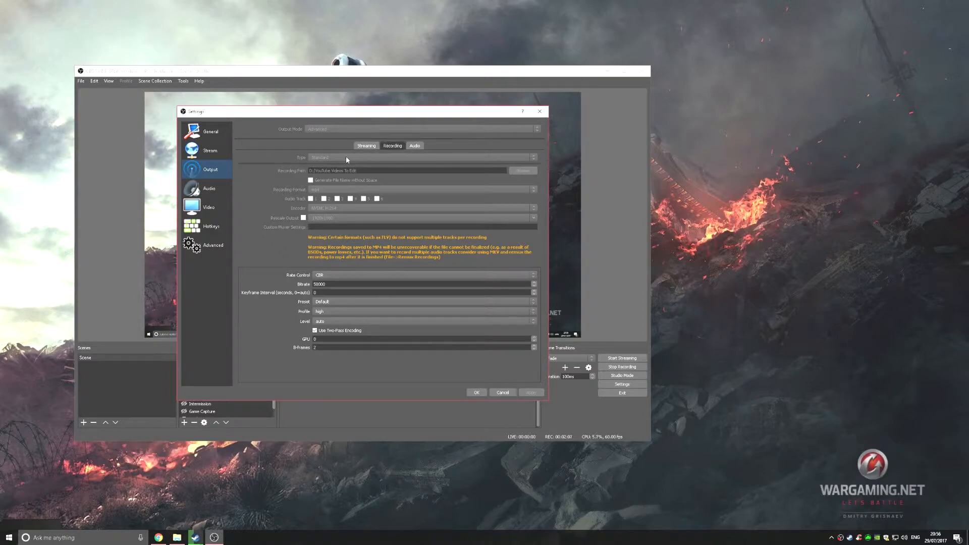
pyautogui.moveTo(460, 174)
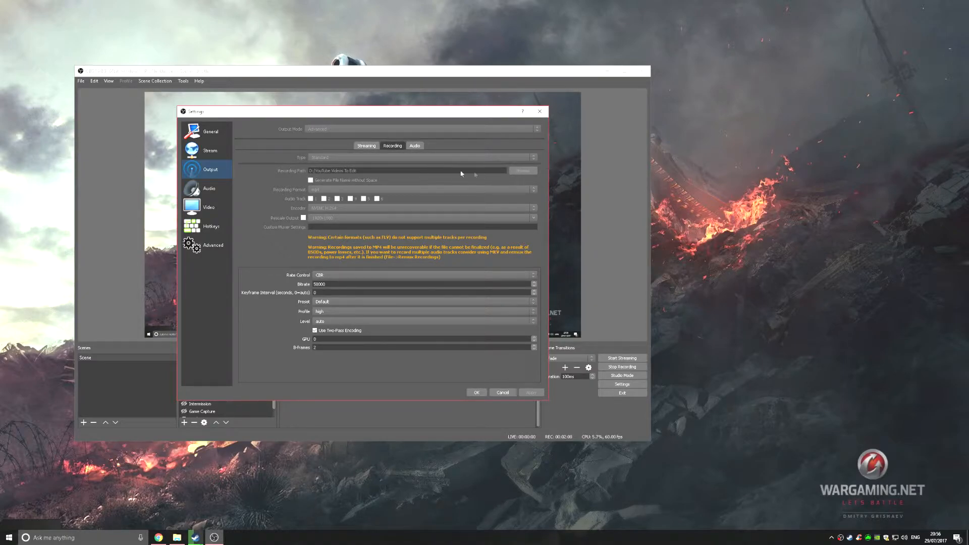
pyautogui.moveTo(295, 177)
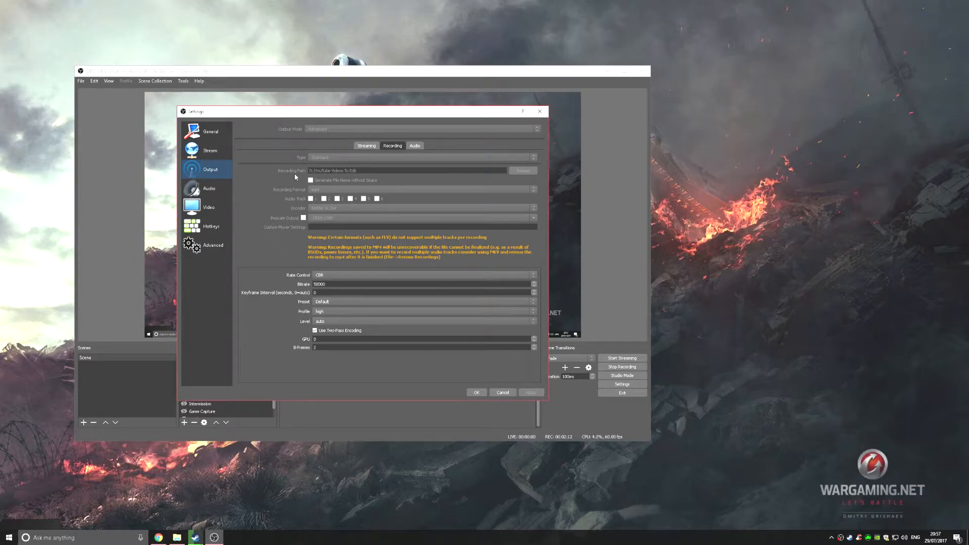
pyautogui.moveTo(485, 174)
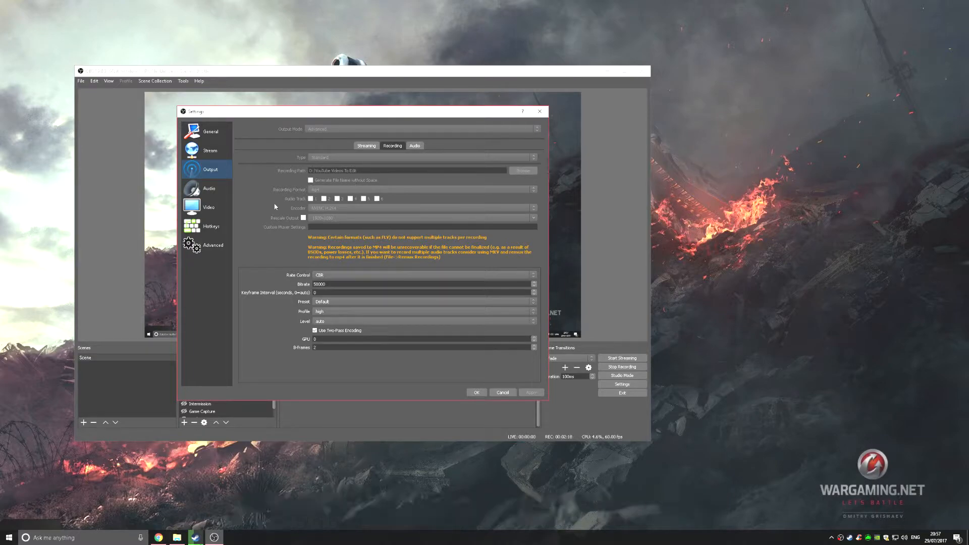
pyautogui.moveTo(312, 213)
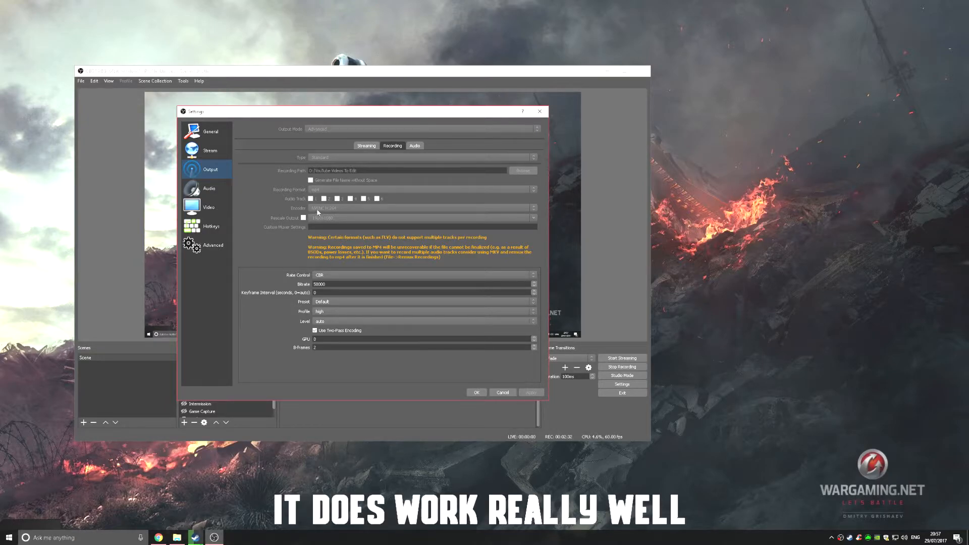
pyautogui.moveTo(336, 218)
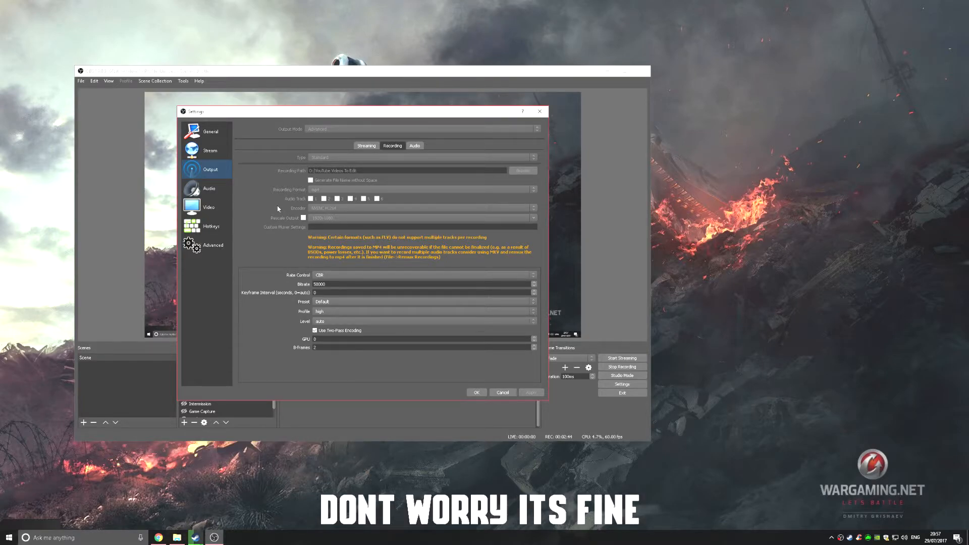
pyautogui.moveTo(283, 220)
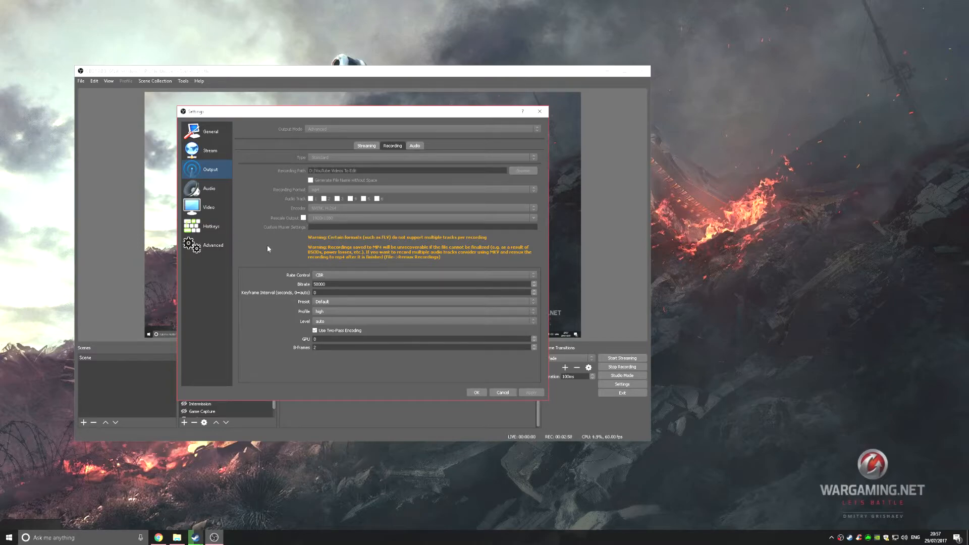
pyautogui.moveTo(272, 280)
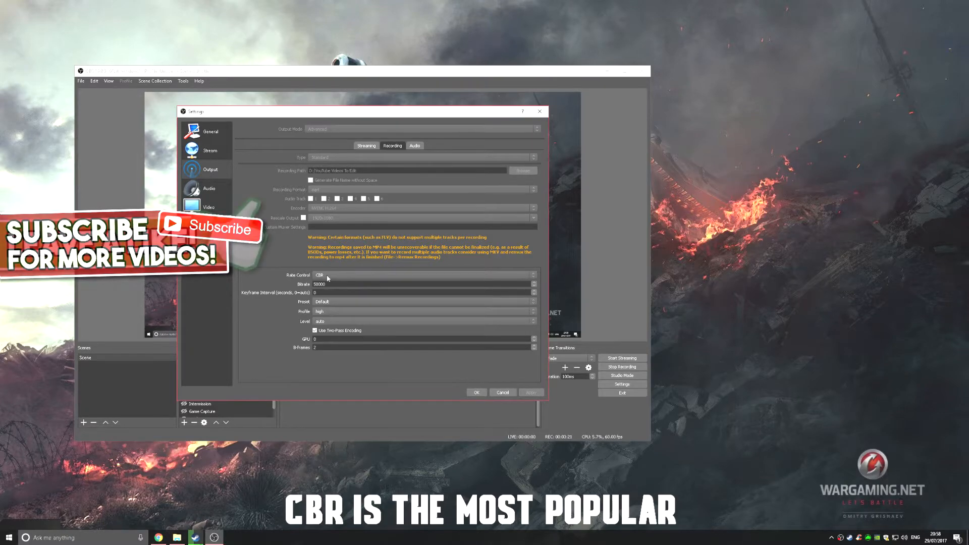
# Step: Select the recording bitrate field to re-enter its value
pyautogui.tripleClick(319, 283)
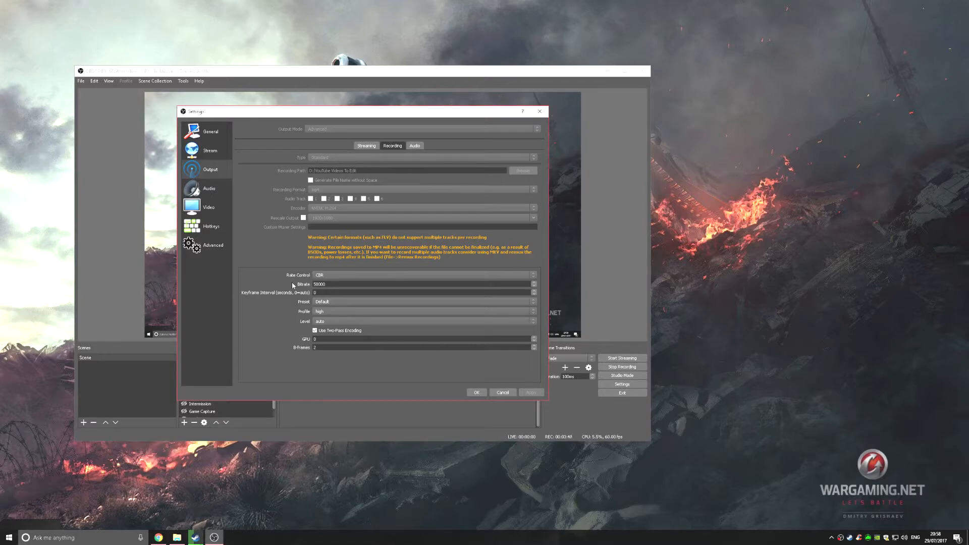
pyautogui.moveTo(280, 309)
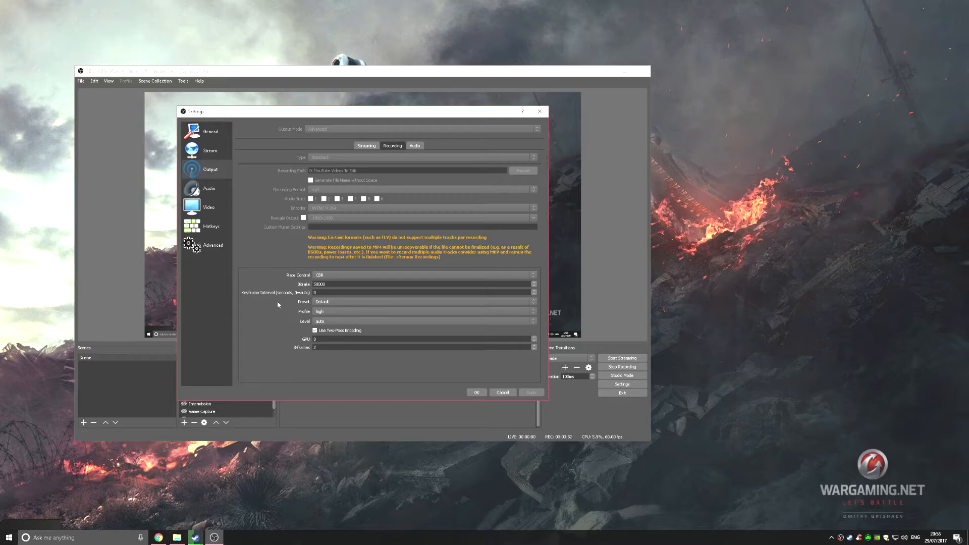
pyautogui.moveTo(272, 309)
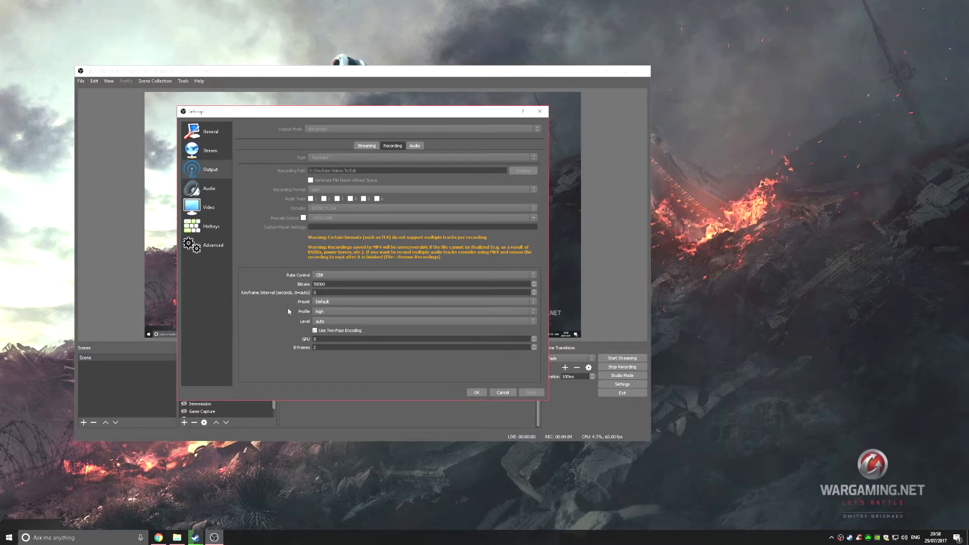
pyautogui.moveTo(291, 303)
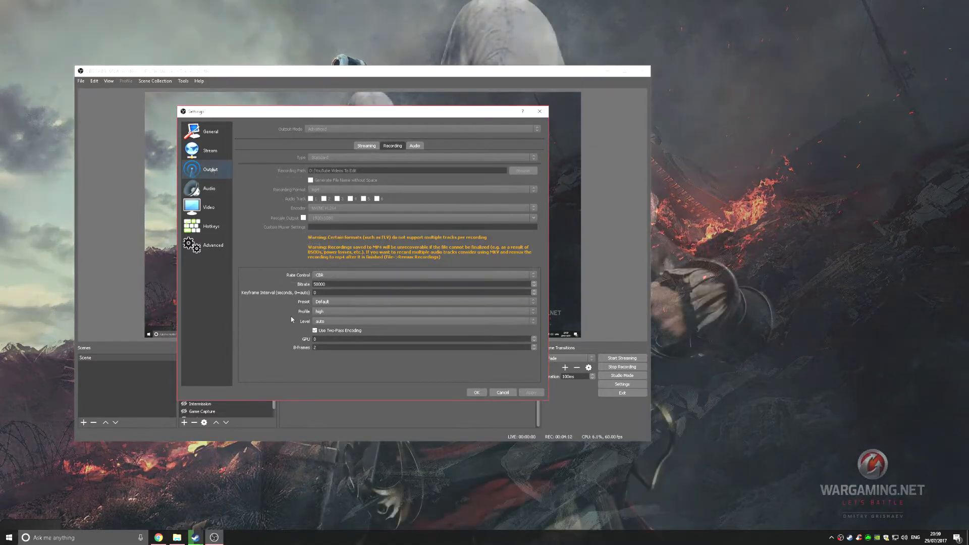
# Step: Set desktop audio to Astro MixAmp Pro Game headphones and mic to the Astro headset
pyautogui.click(209, 189)
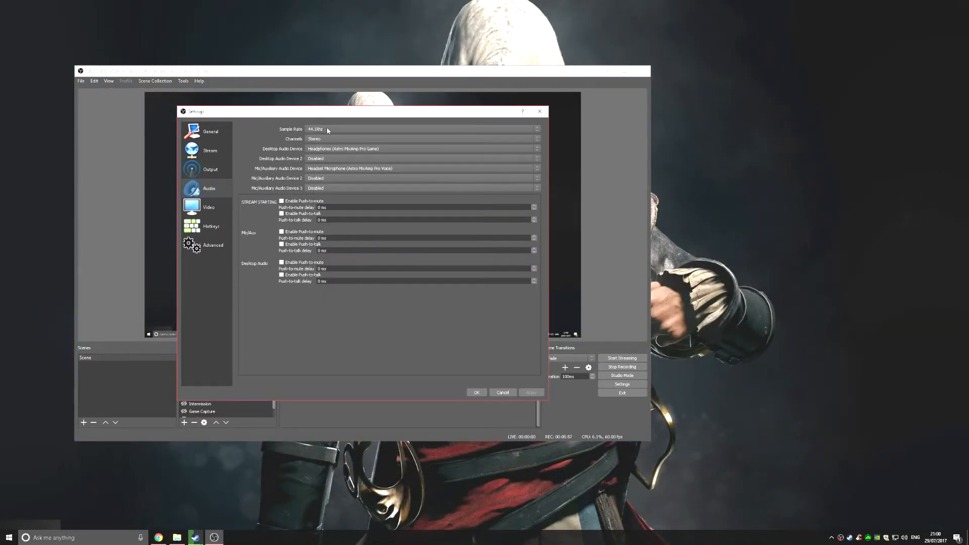
pyautogui.moveTo(276, 153)
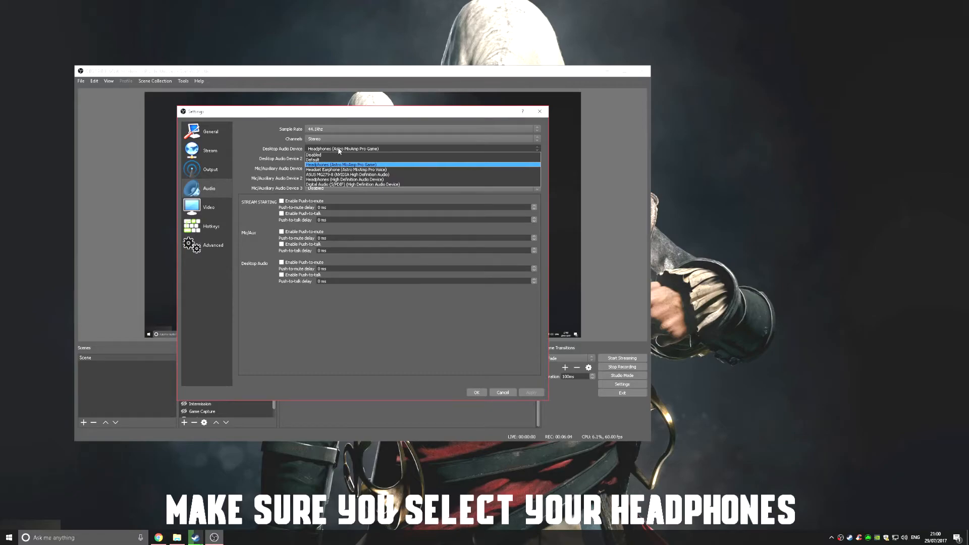
pyautogui.moveTo(351, 170)
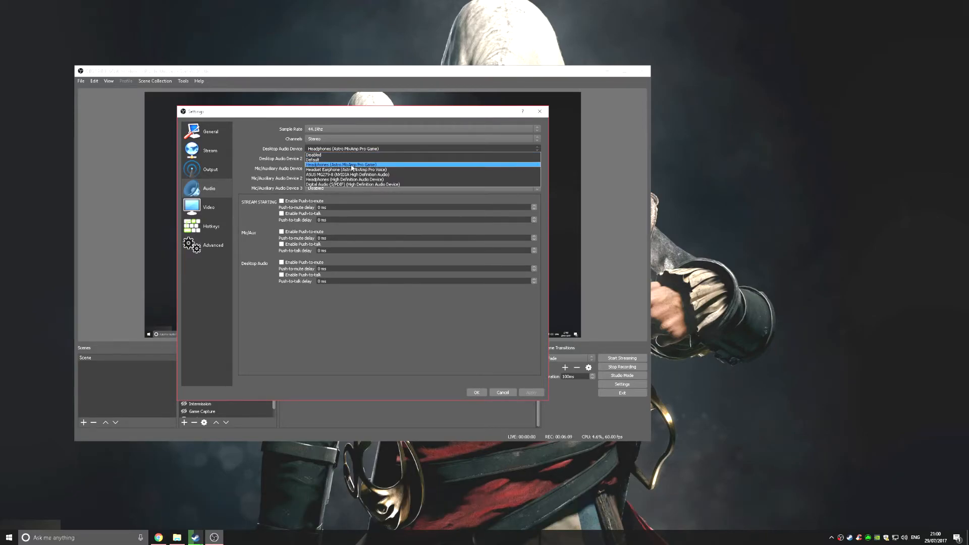
pyautogui.click(349, 170)
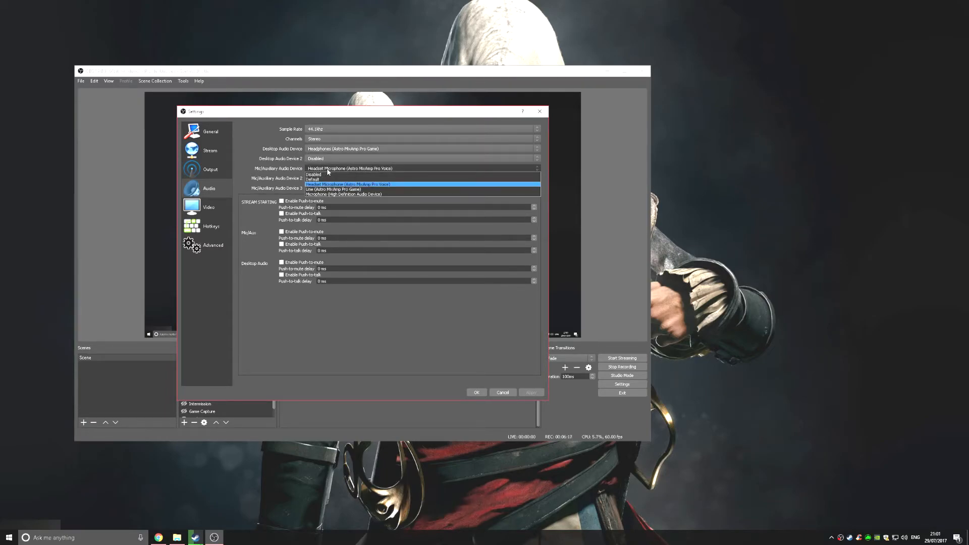
pyautogui.click(314, 179)
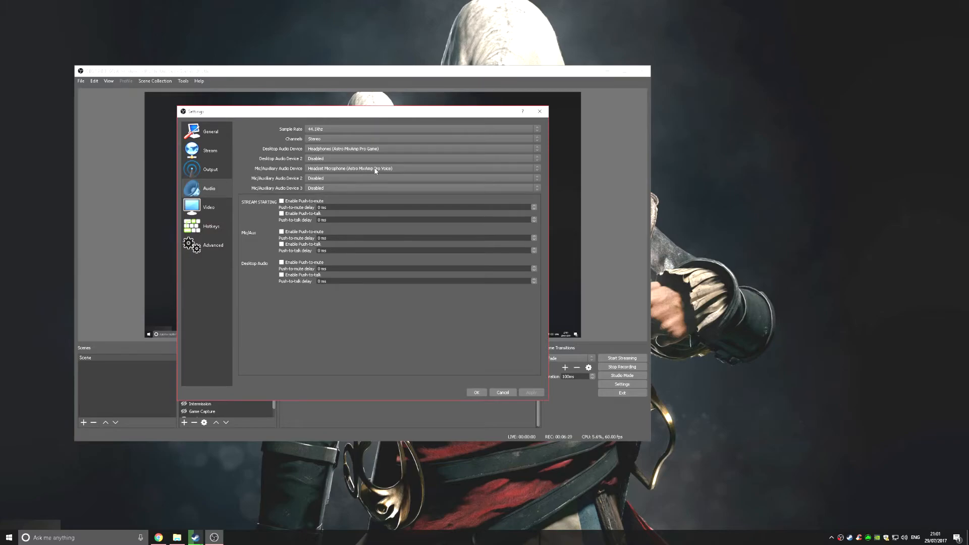
pyautogui.moveTo(320, 171)
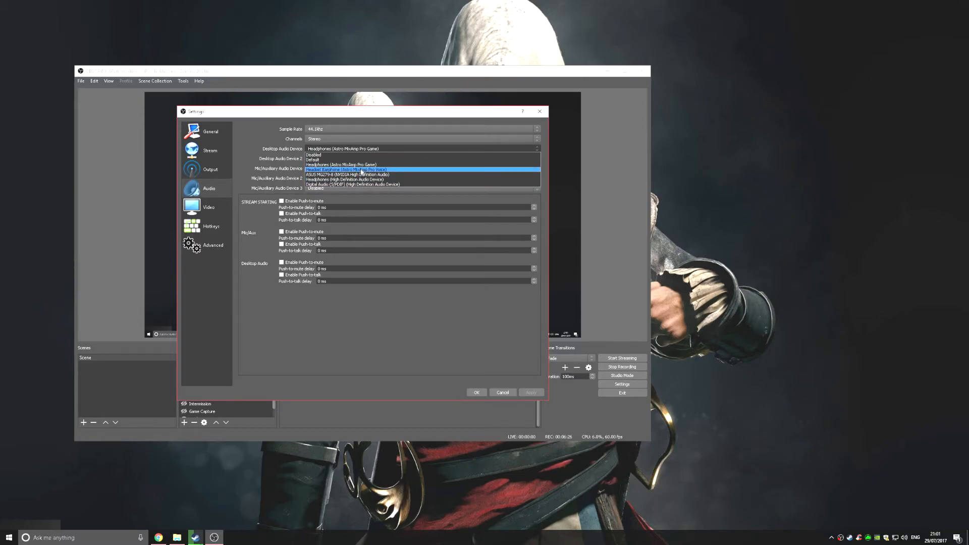
pyautogui.click(346, 169)
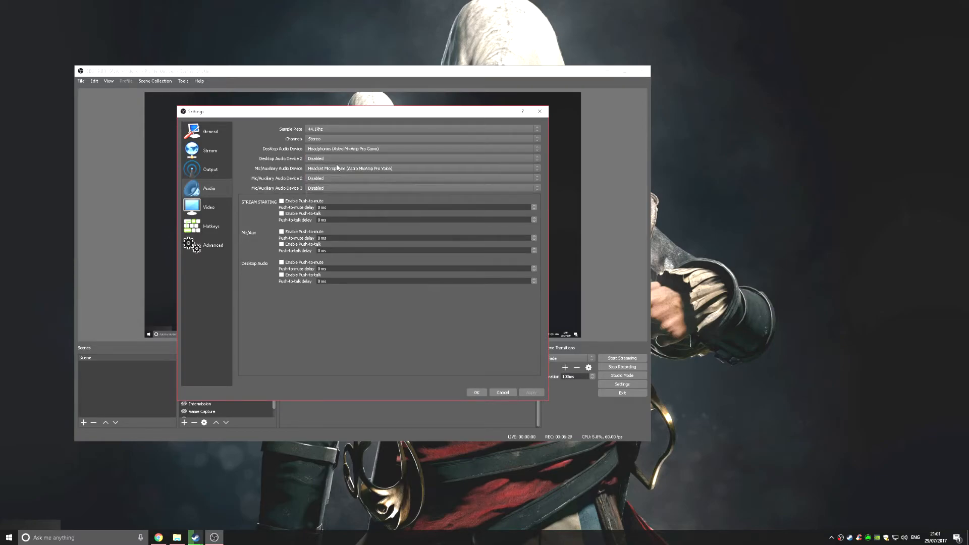
pyautogui.moveTo(209, 207)
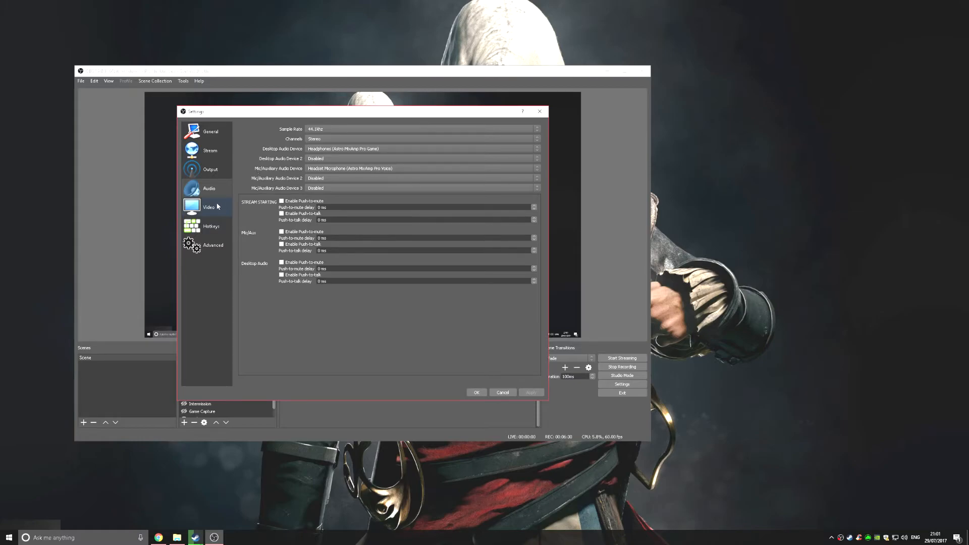
pyautogui.click(209, 206)
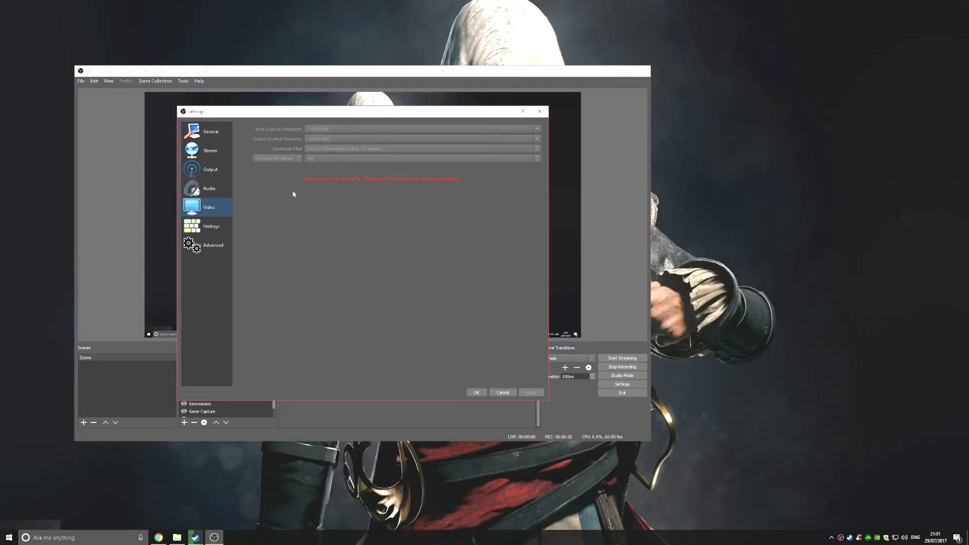
pyautogui.moveTo(338, 132)
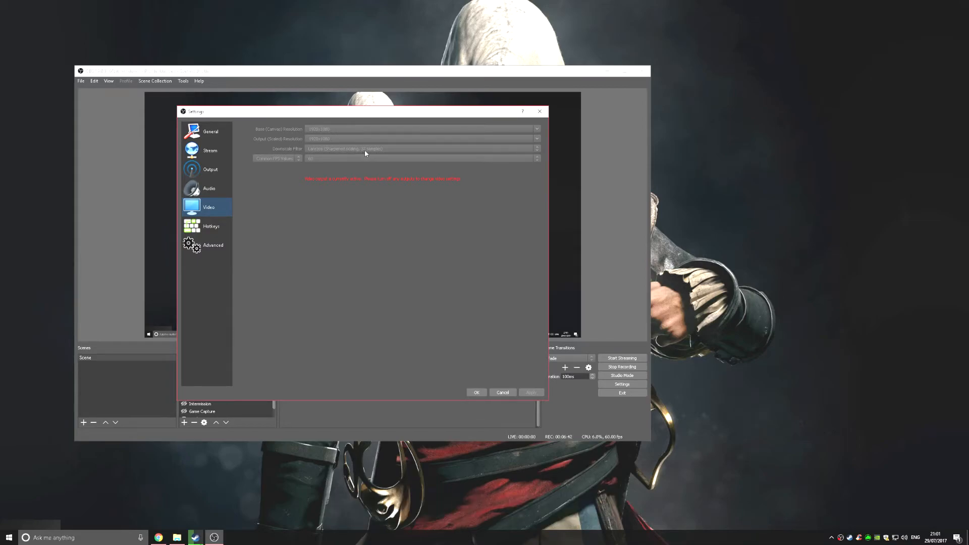
pyautogui.moveTo(319, 163)
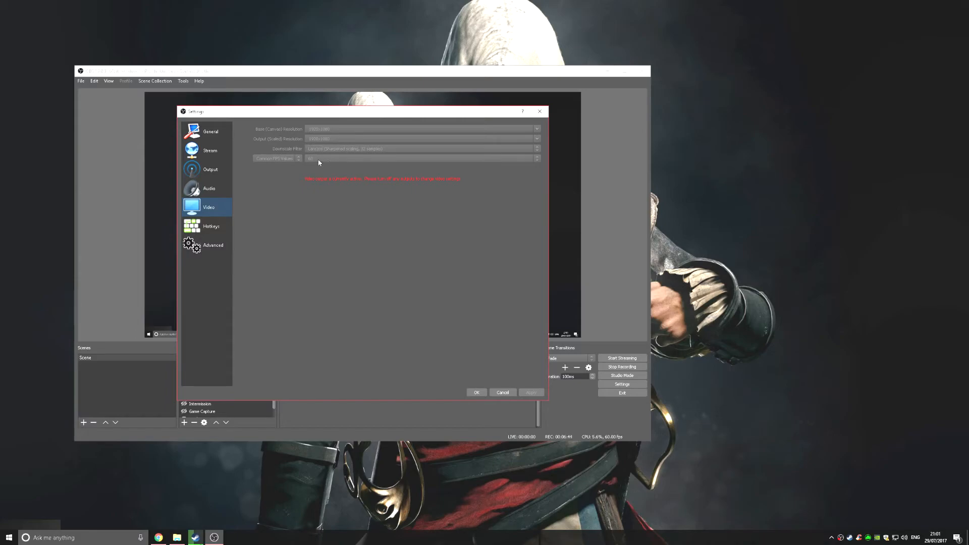
# Step: Set Process Priority to High under Advanced and save with OK
pyautogui.click(213, 245)
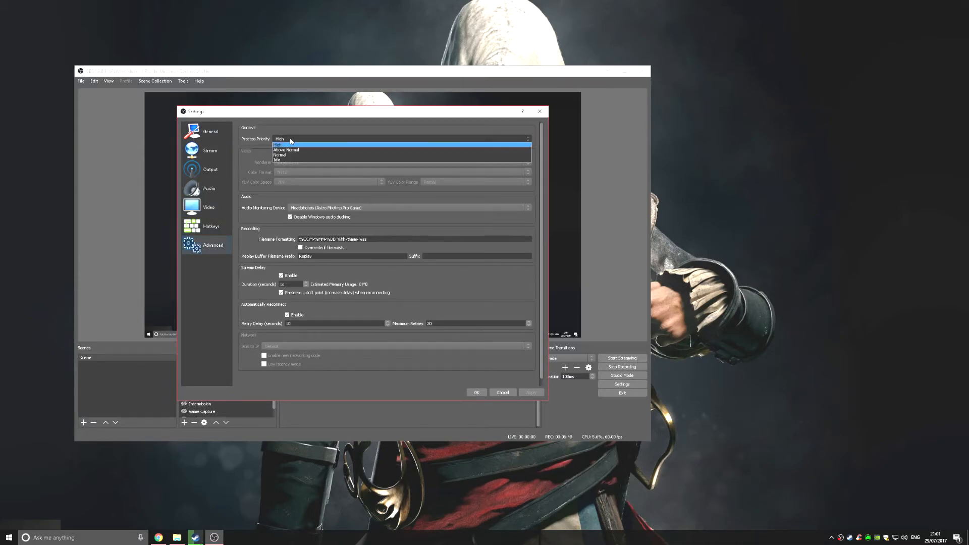
pyautogui.click(279, 145)
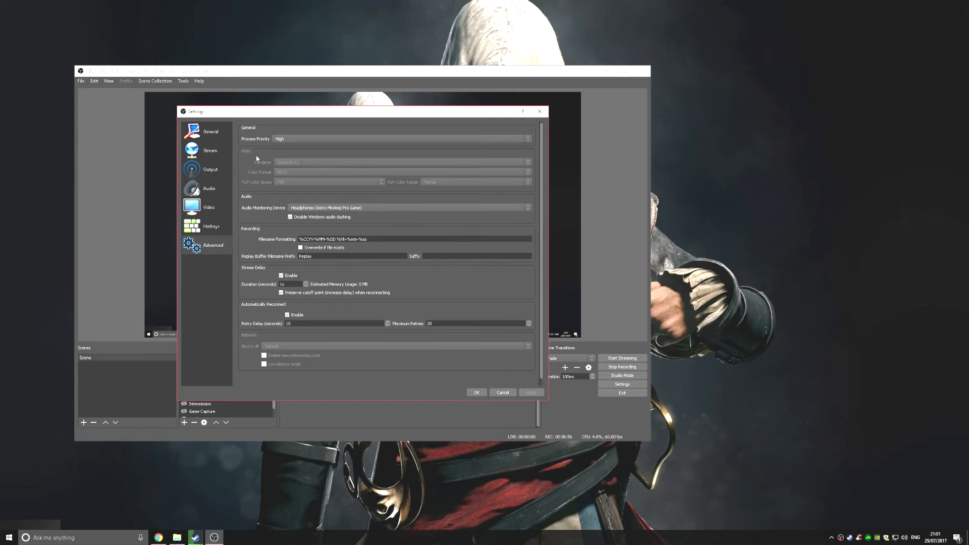
pyautogui.moveTo(262, 152)
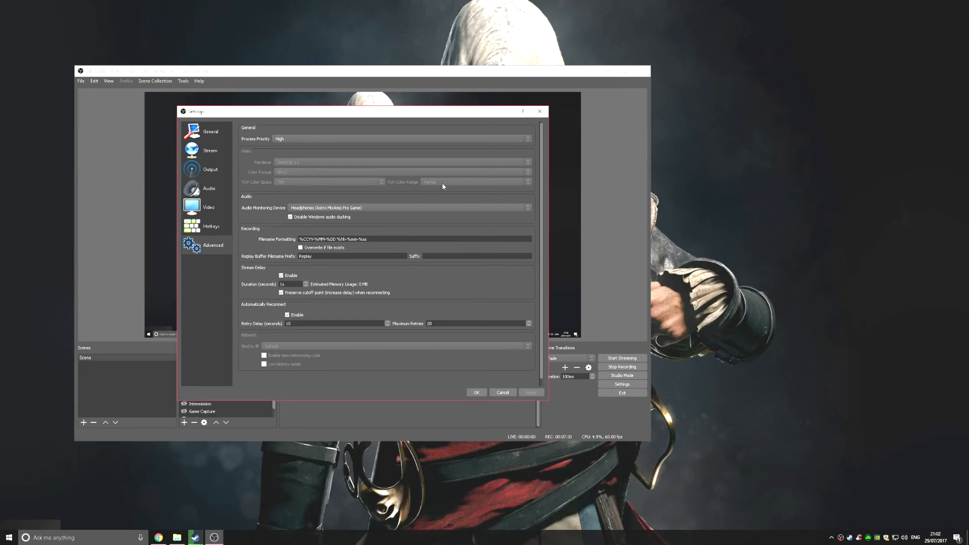
pyautogui.moveTo(286, 257)
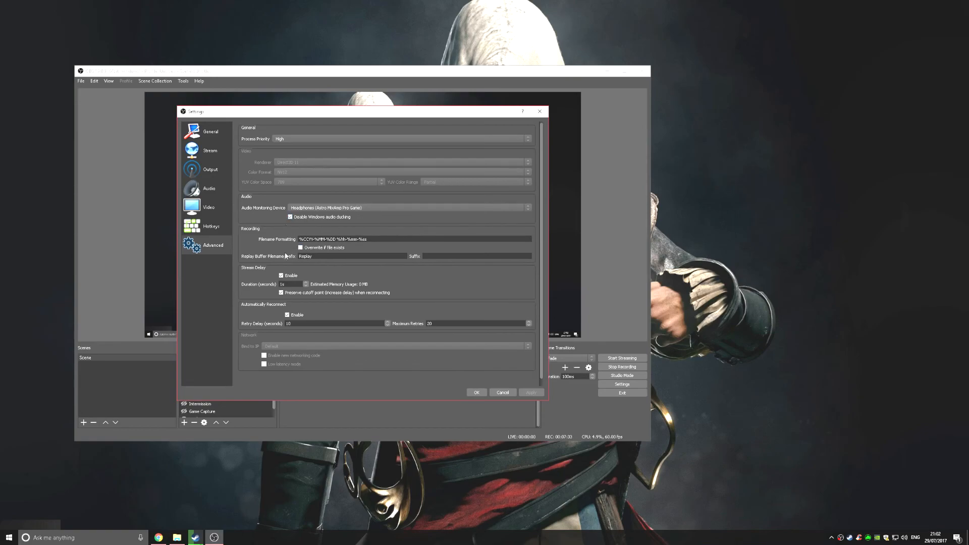
pyautogui.click(503, 392)
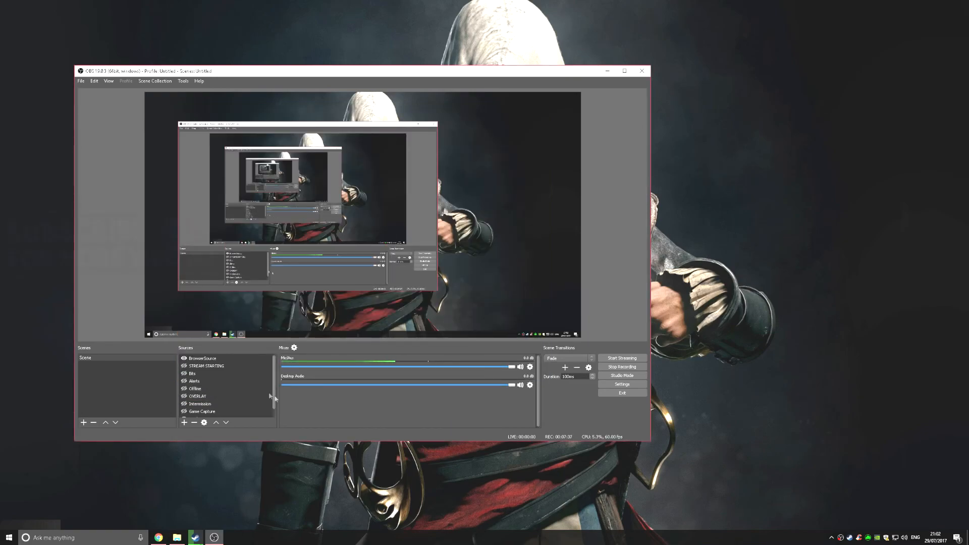